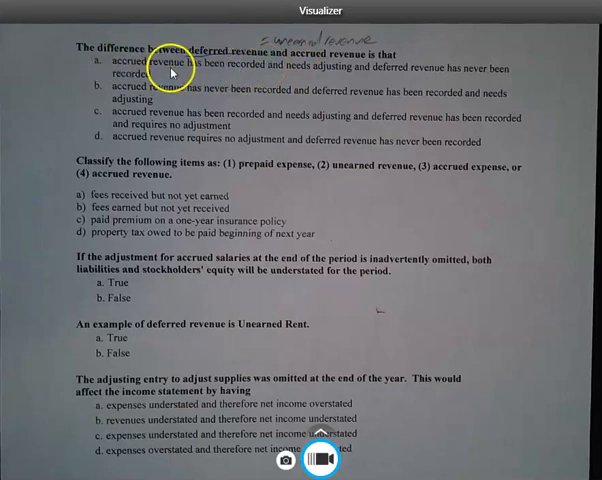
pyautogui.moveTo(235, 71)
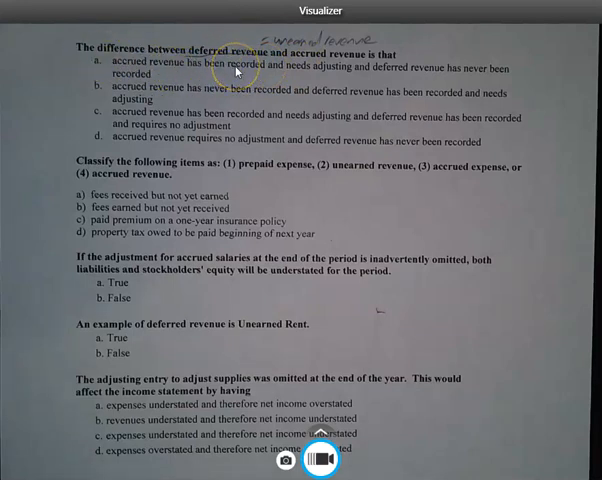
pyautogui.moveTo(343, 72)
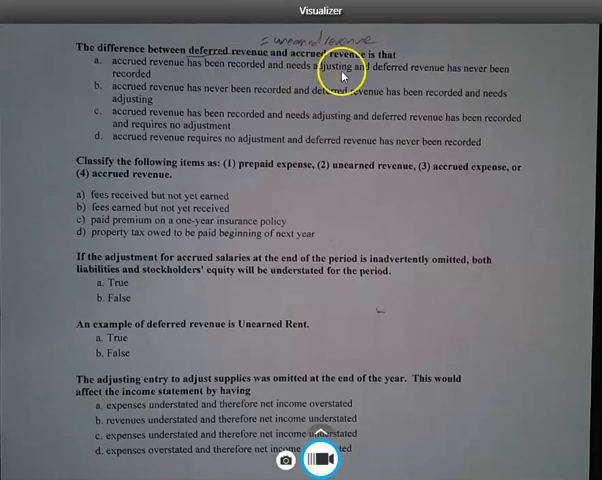
pyautogui.moveTo(515, 75)
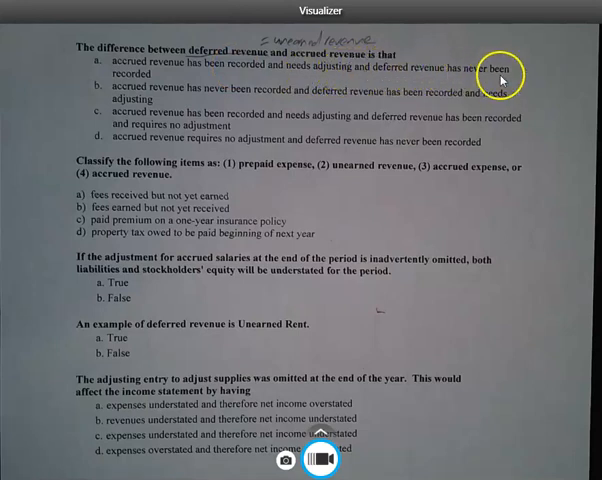
pyautogui.moveTo(495, 90)
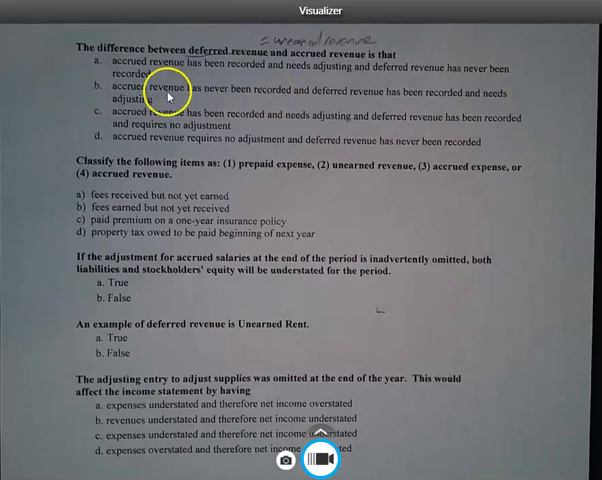
pyautogui.moveTo(288, 98)
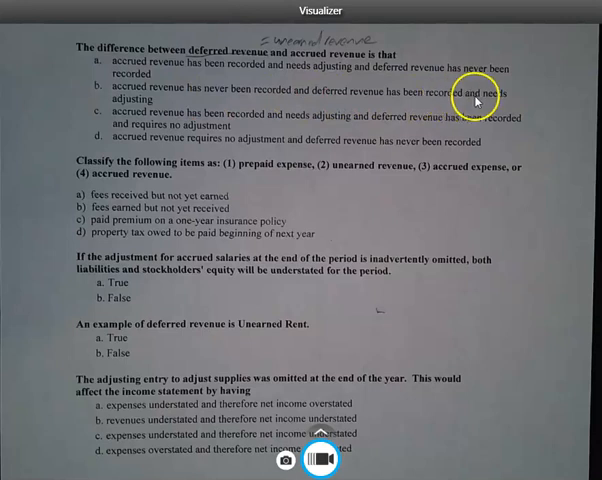
pyautogui.moveTo(152, 107)
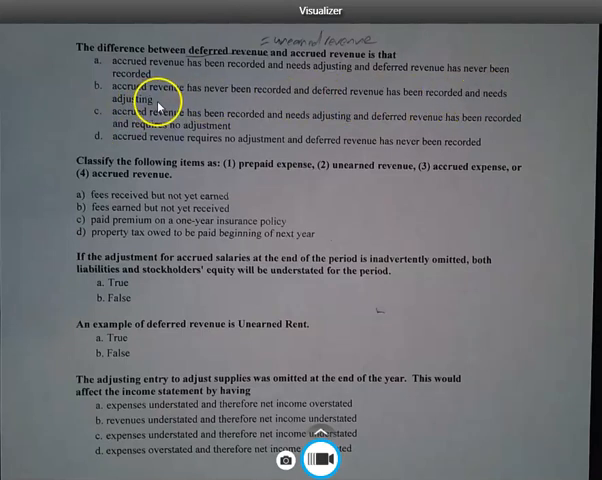
pyautogui.moveTo(369, 96)
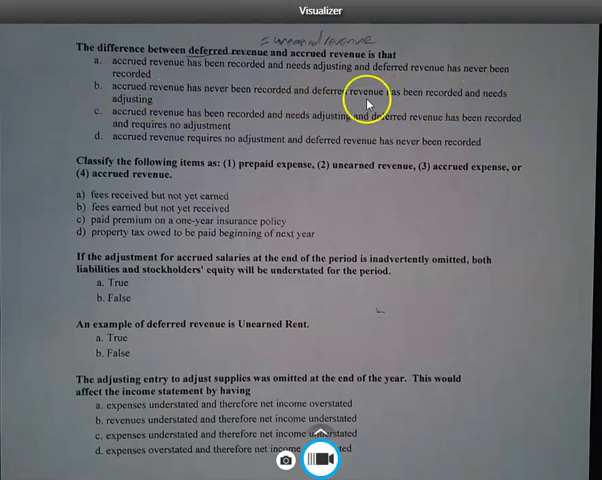
pyautogui.moveTo(375, 99)
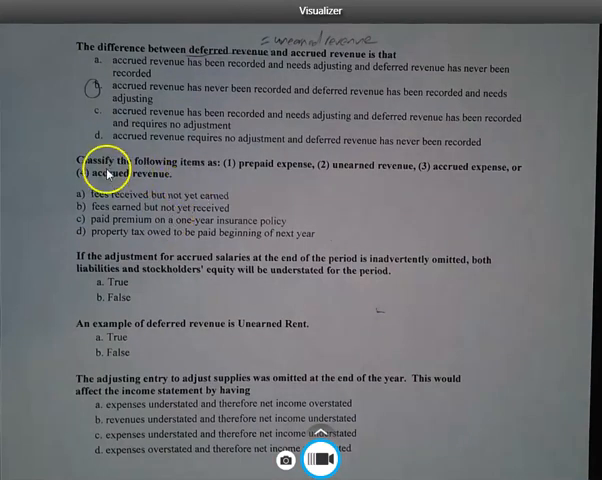
pyautogui.moveTo(210, 171)
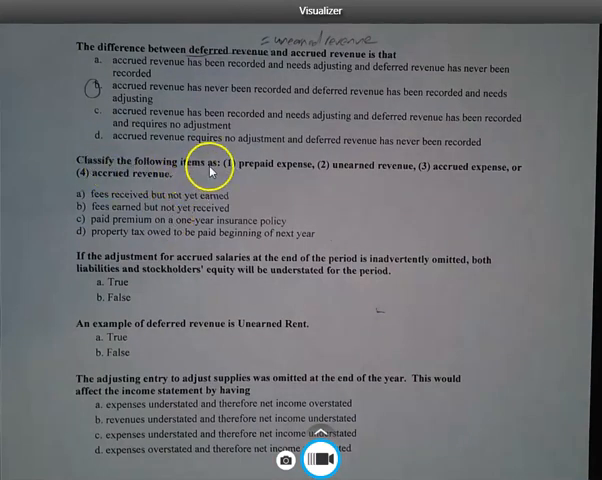
pyautogui.moveTo(313, 173)
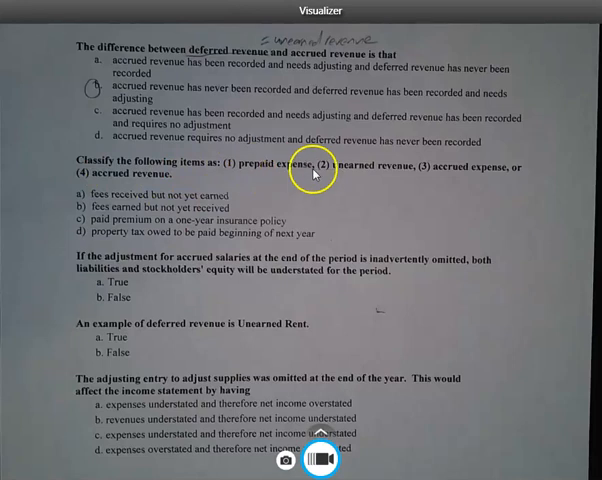
pyautogui.moveTo(419, 174)
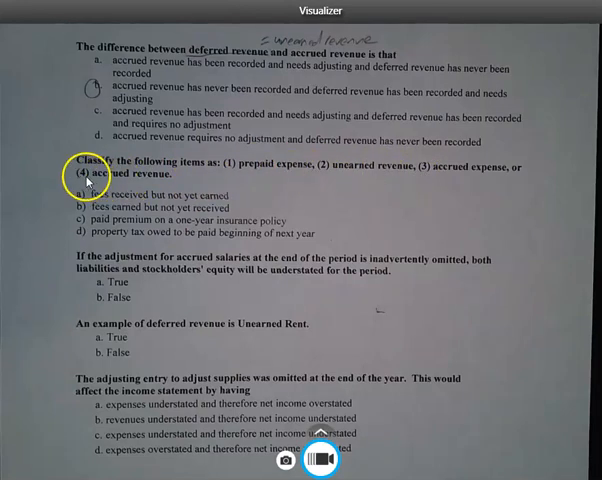
pyautogui.moveTo(183, 183)
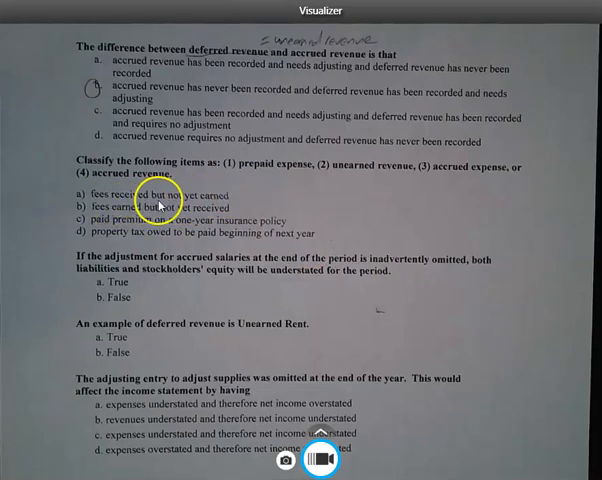
pyautogui.moveTo(336, 174)
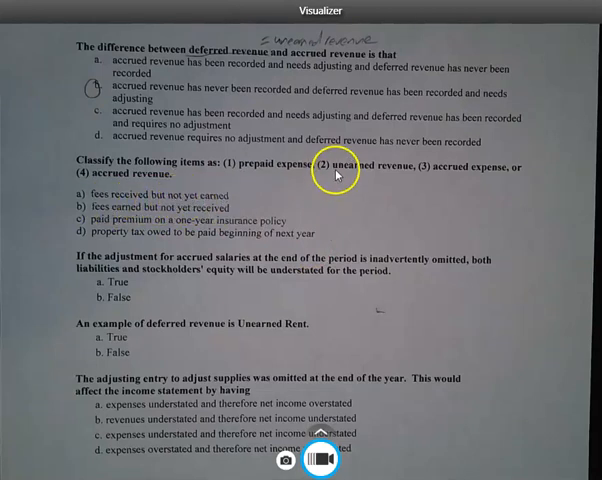
pyautogui.moveTo(349, 189)
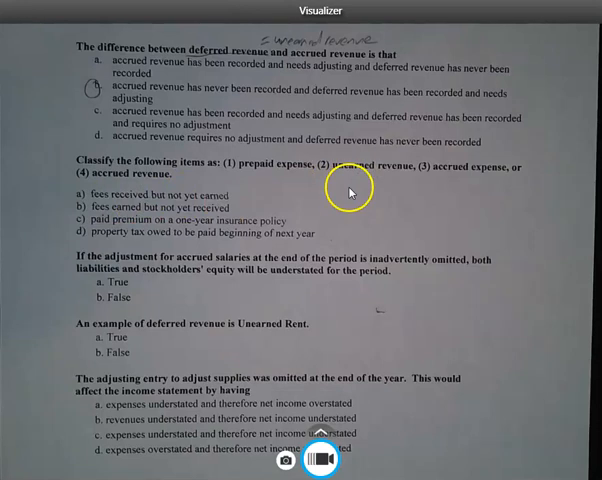
pyautogui.moveTo(317, 148)
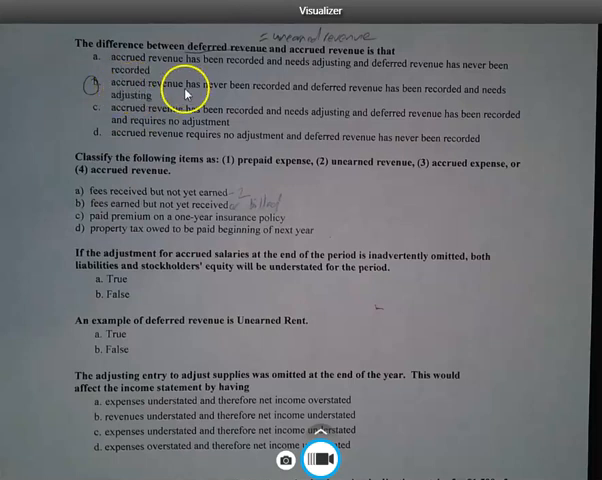
pyautogui.moveTo(270, 93)
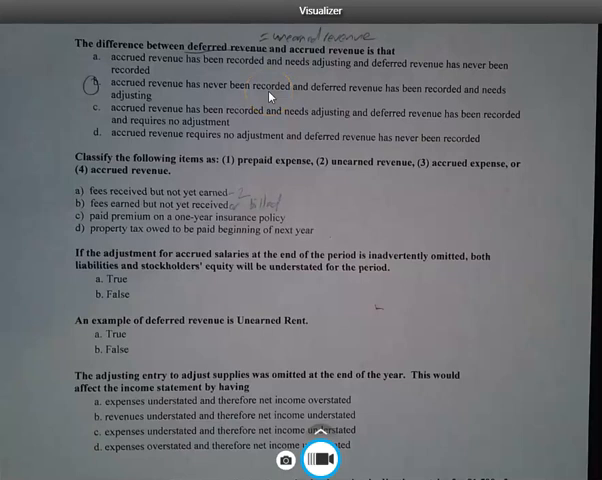
pyautogui.moveTo(130, 215)
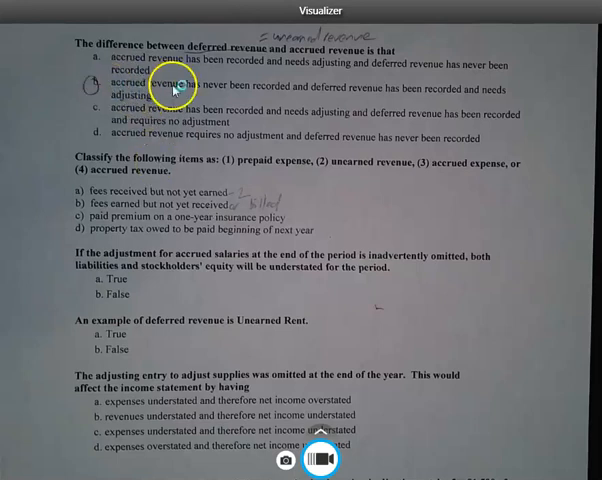
pyautogui.moveTo(93, 183)
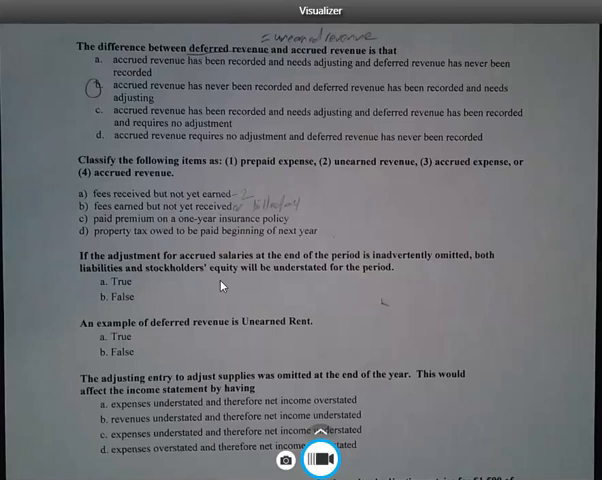
pyautogui.moveTo(240, 233)
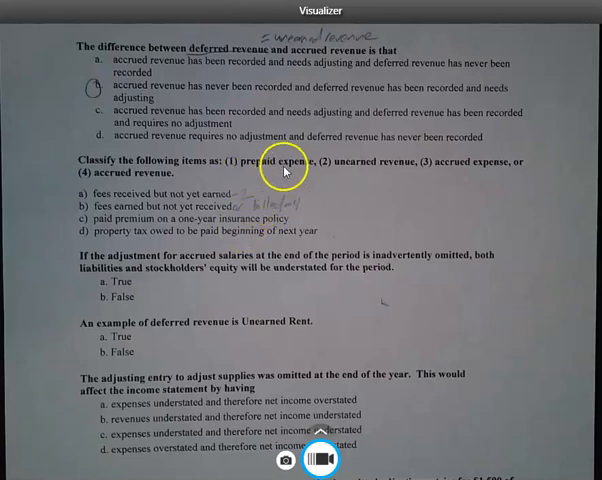
pyautogui.moveTo(297, 173)
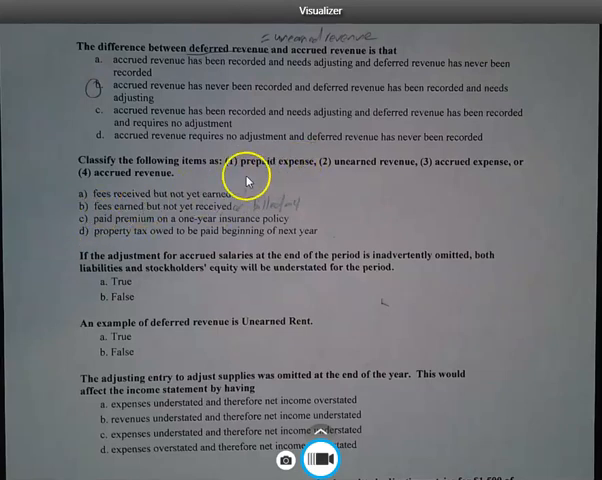
pyautogui.moveTo(288, 173)
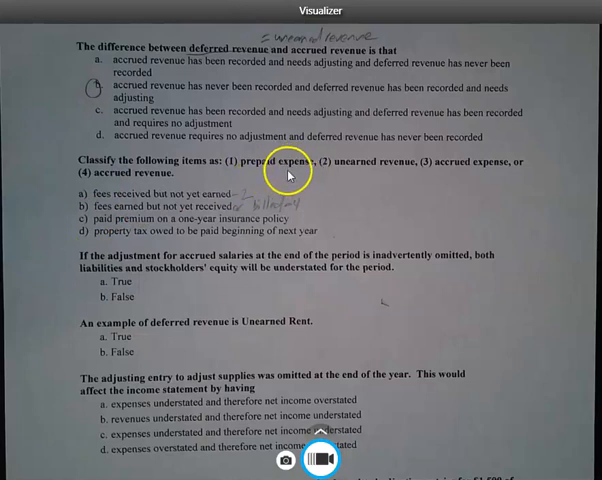